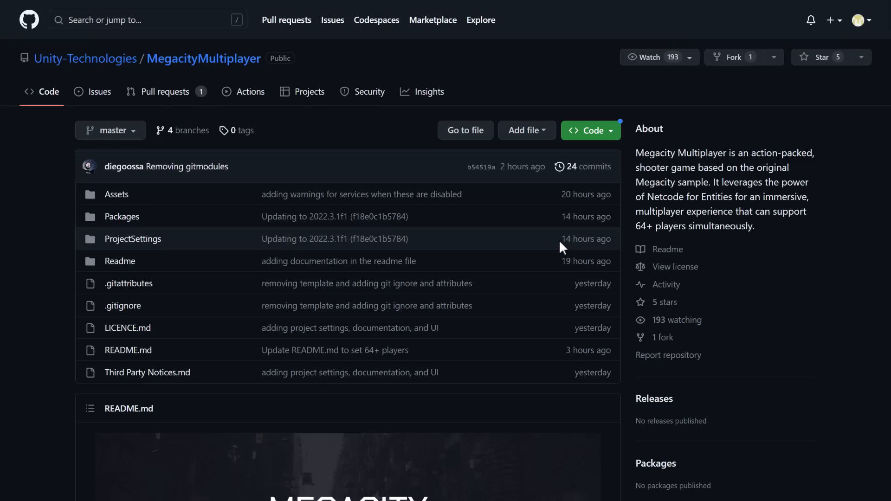
mouse_move(206, 78)
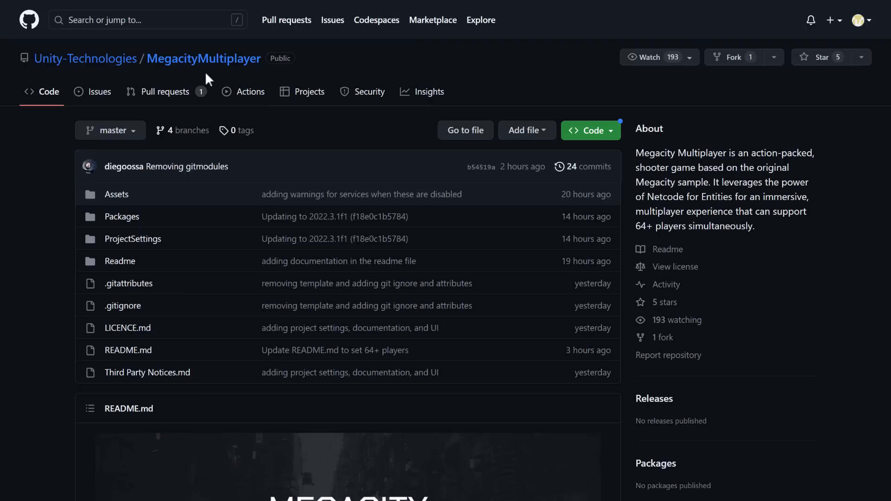
mouse_move(602, 92)
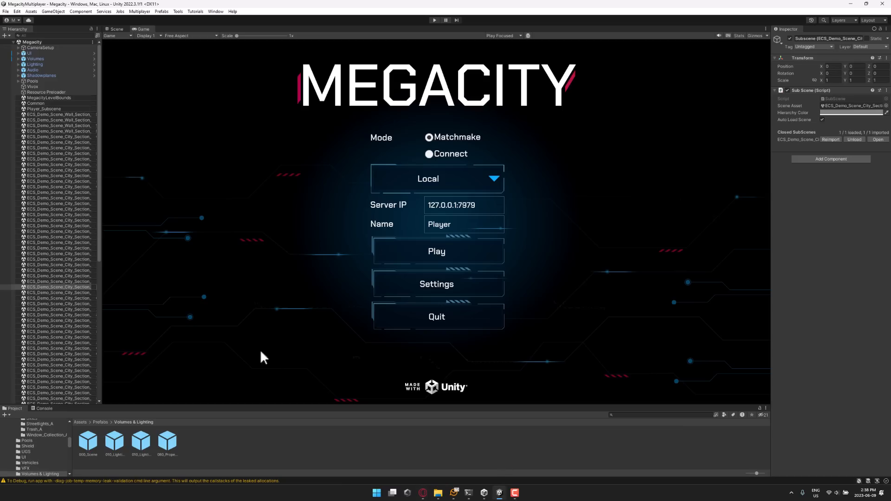
mouse_move(337, 270)
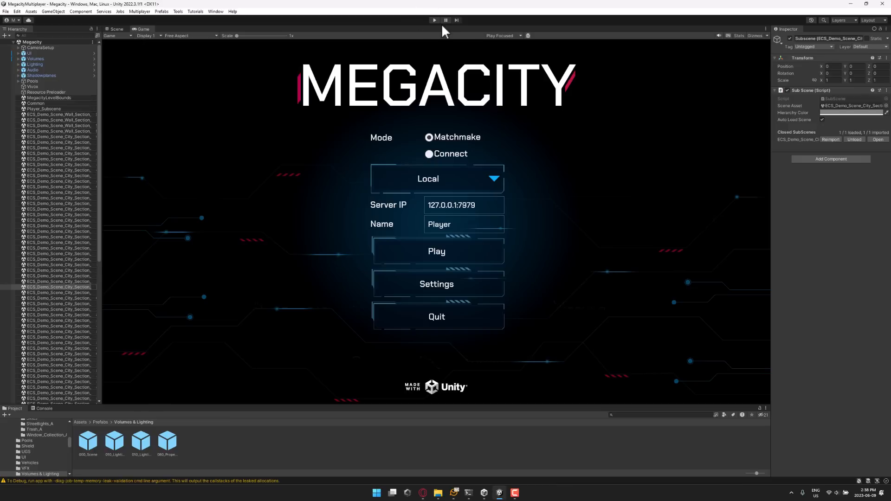
Step: Enter Play mode and pick Connect on the Megacity start menu
click(433, 20)
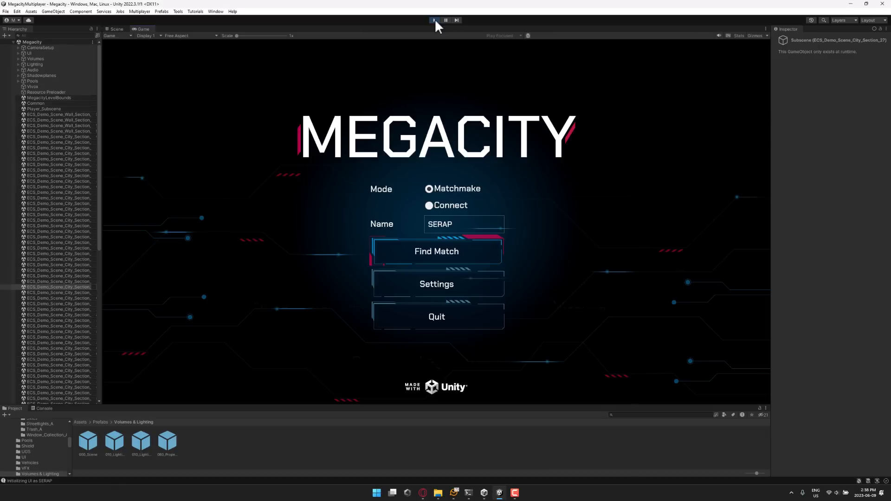
click(433, 21)
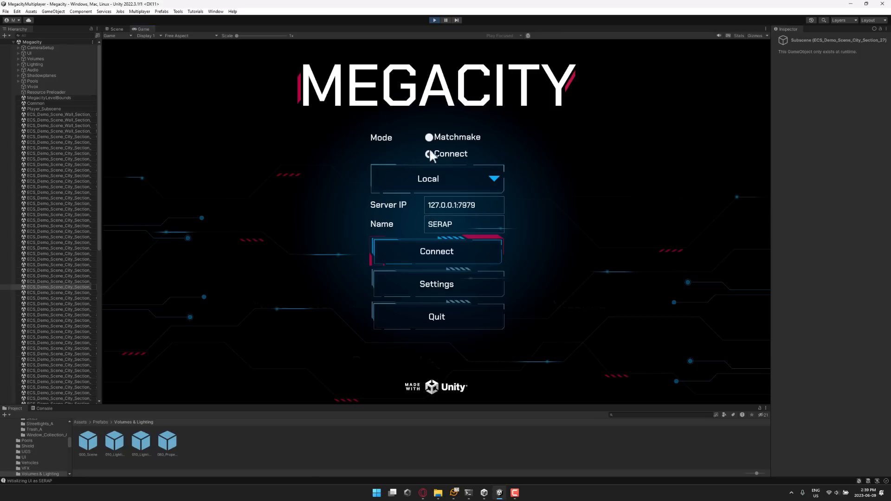
click(429, 154)
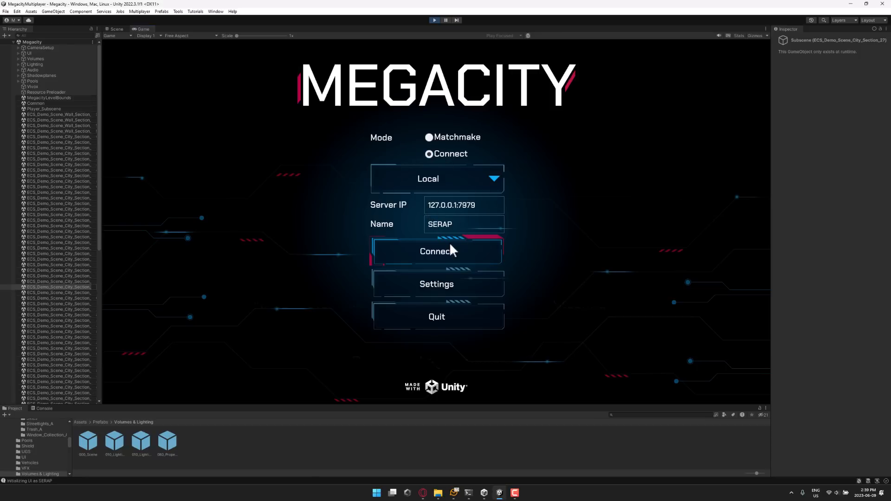
mouse_move(451, 257)
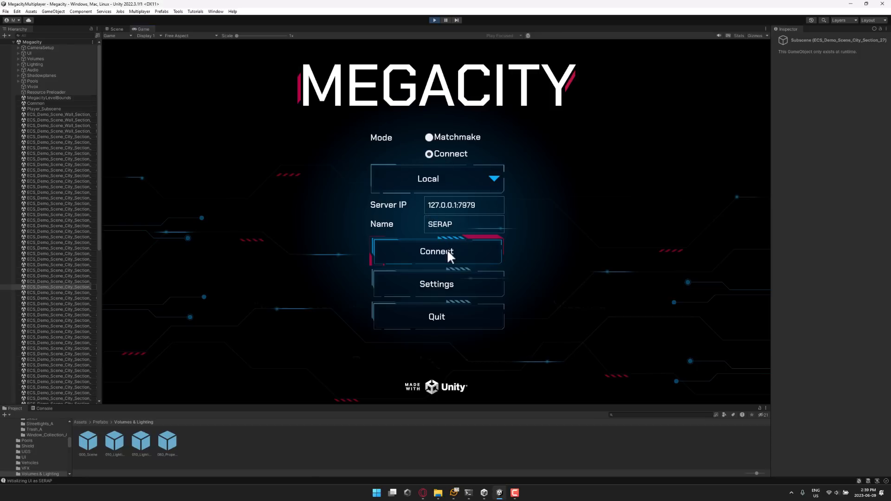
Step: Connect to the local server as SERAP and dismiss the controls tutorial
click(436, 251)
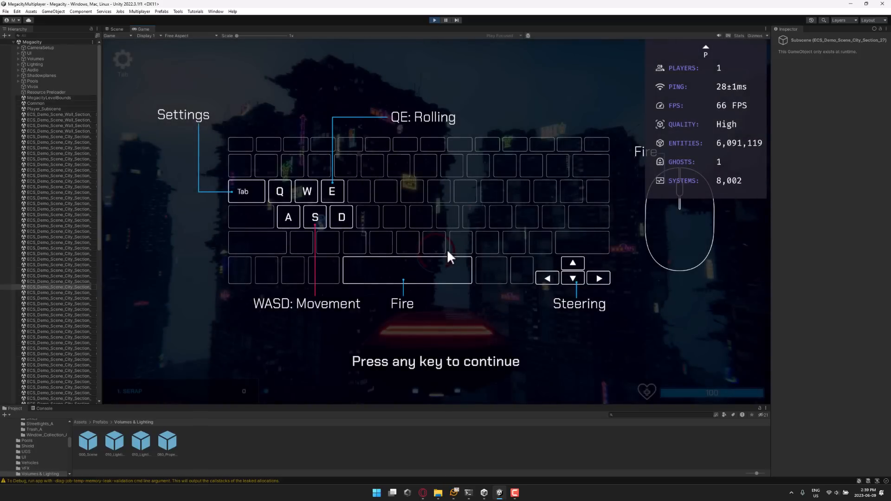
key(space)
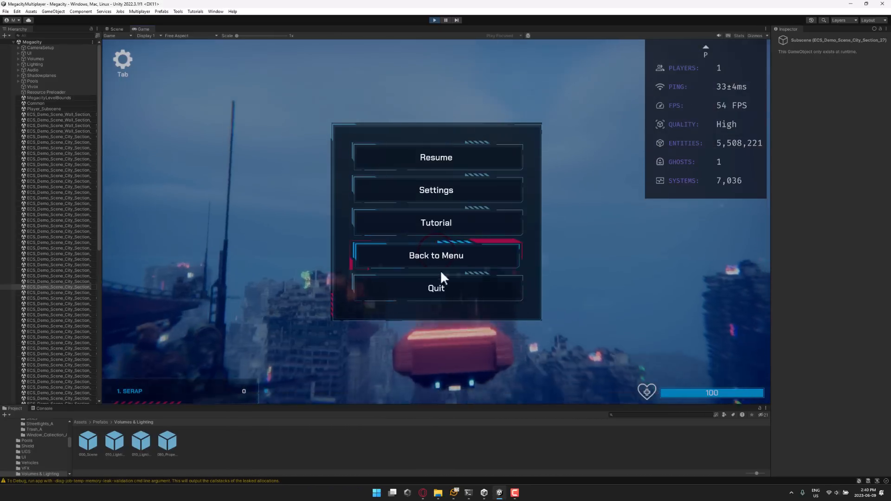
Step: Turn off Postprocessing, Volumetric Fog and Reflections in the game's Graphics settings and apply
click(436, 190)
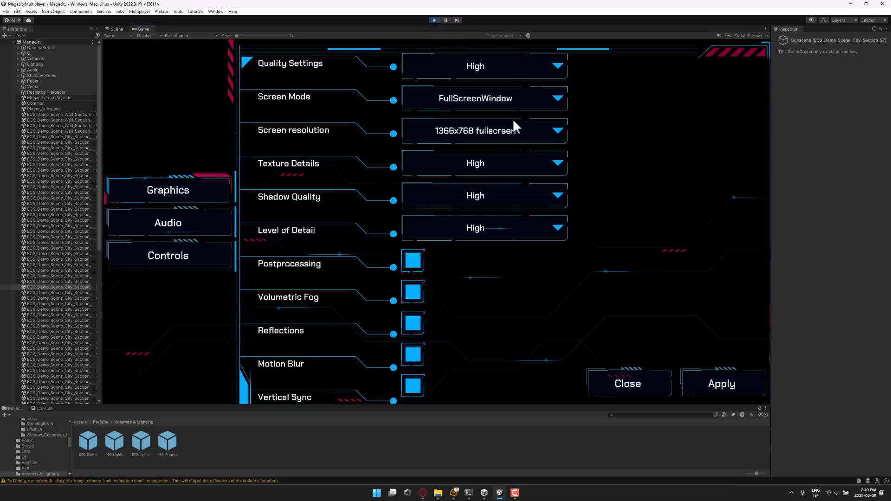
mouse_move(496, 146)
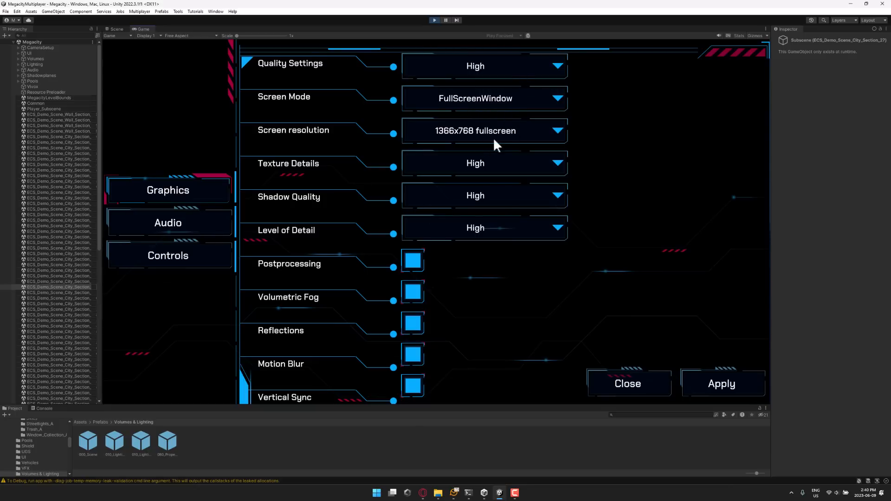
mouse_move(371, 200)
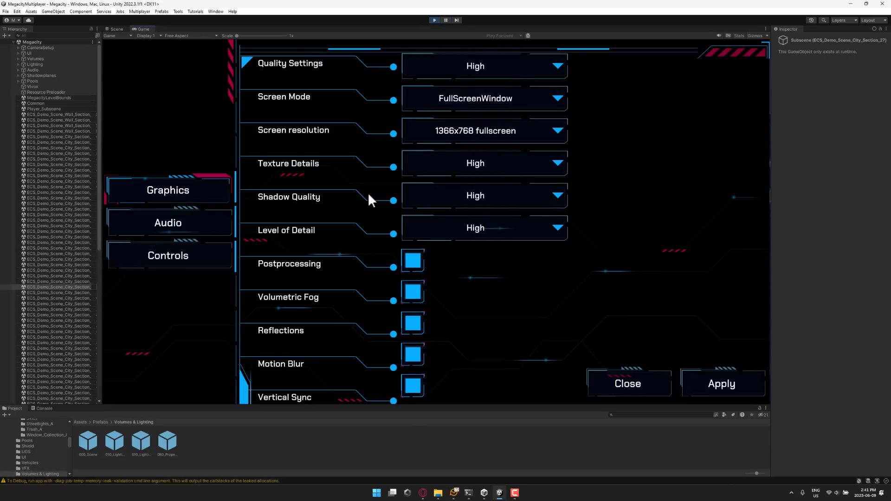
mouse_move(350, 208)
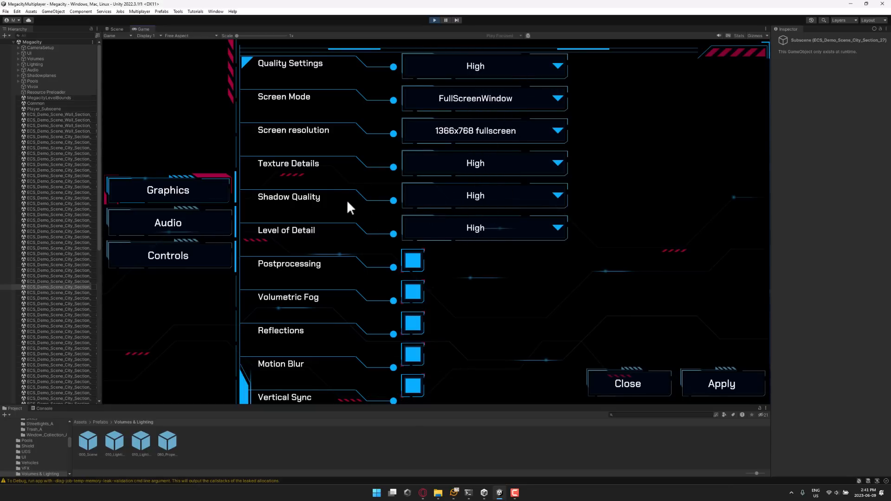
click(412, 261)
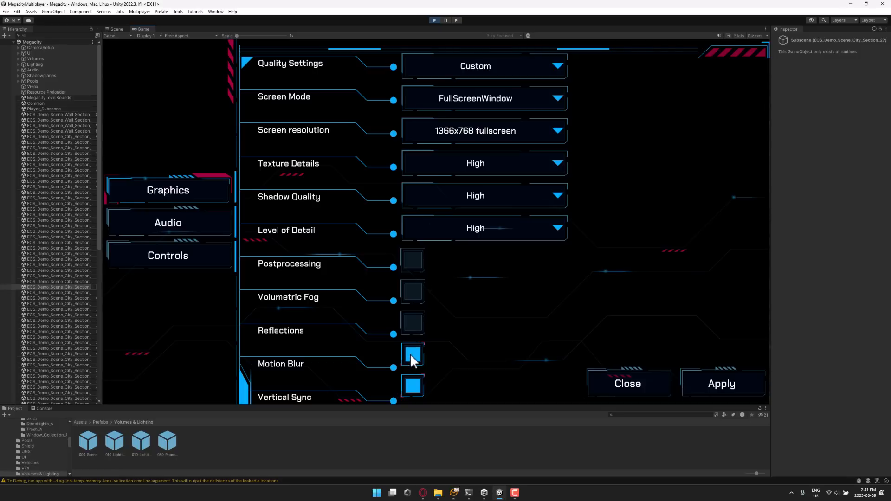
click(627, 384)
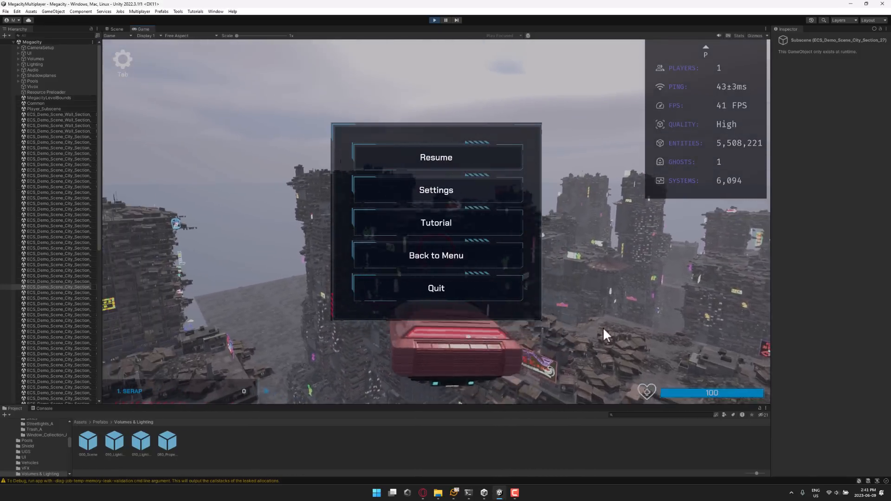
click(436, 157)
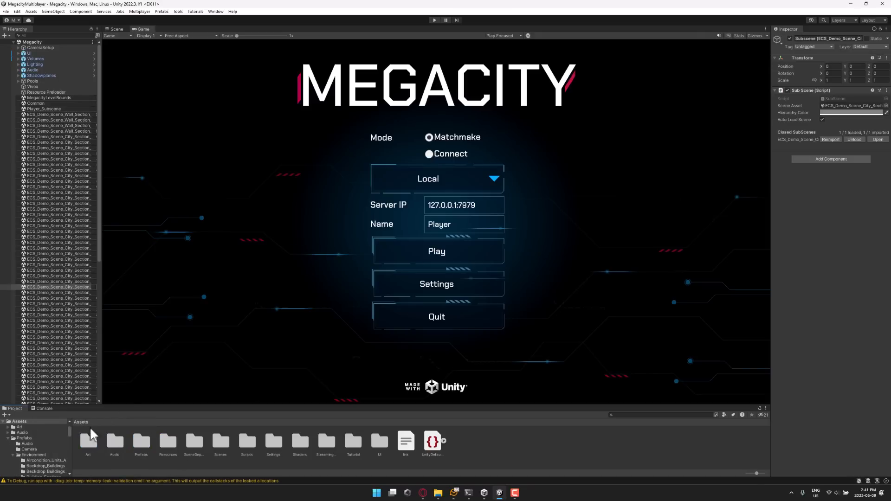
mouse_move(109, 446)
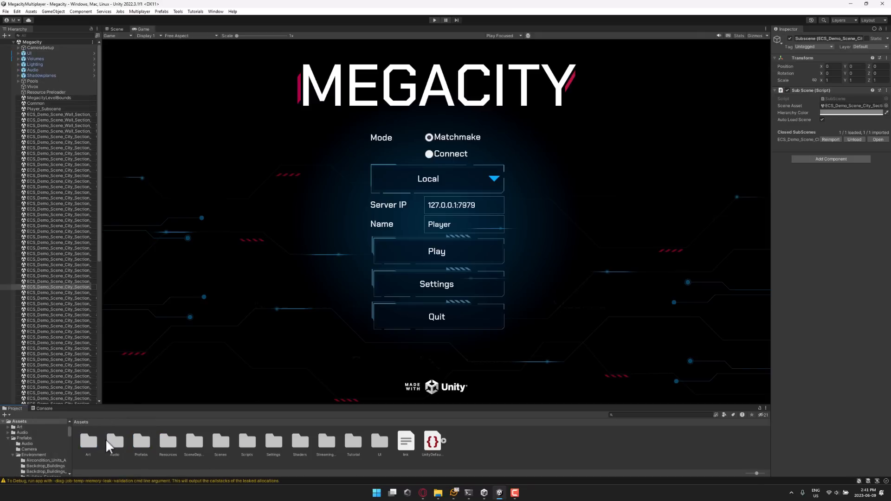
mouse_move(140, 445)
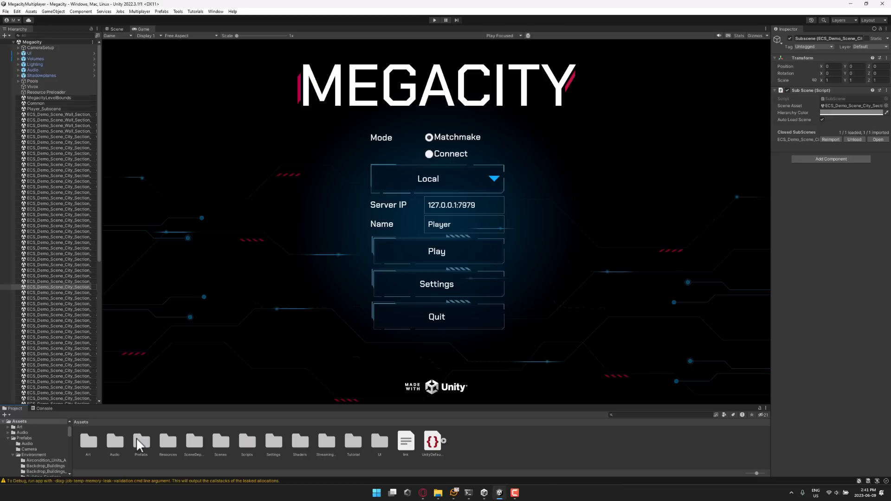
mouse_move(188, 458)
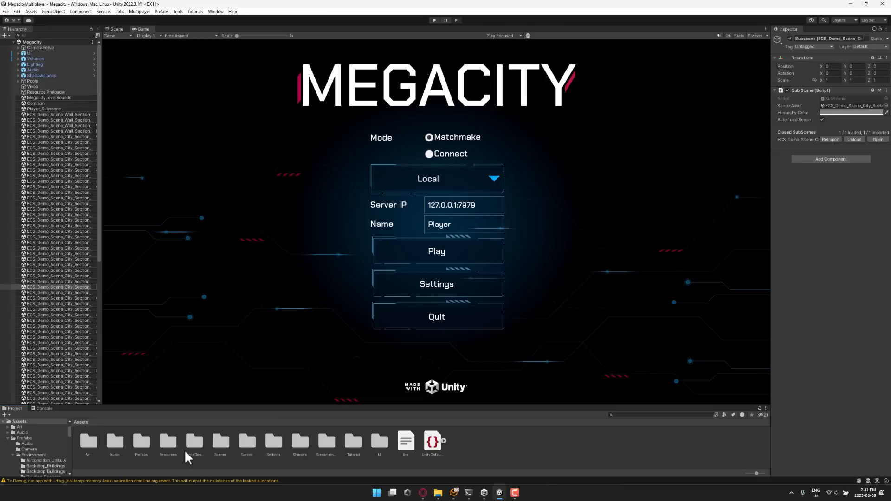
mouse_move(463, 319)
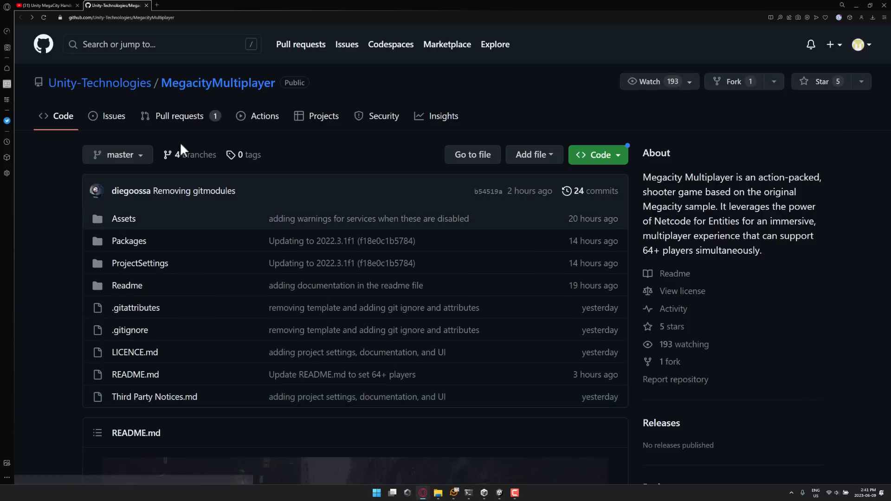
mouse_move(437, 136)
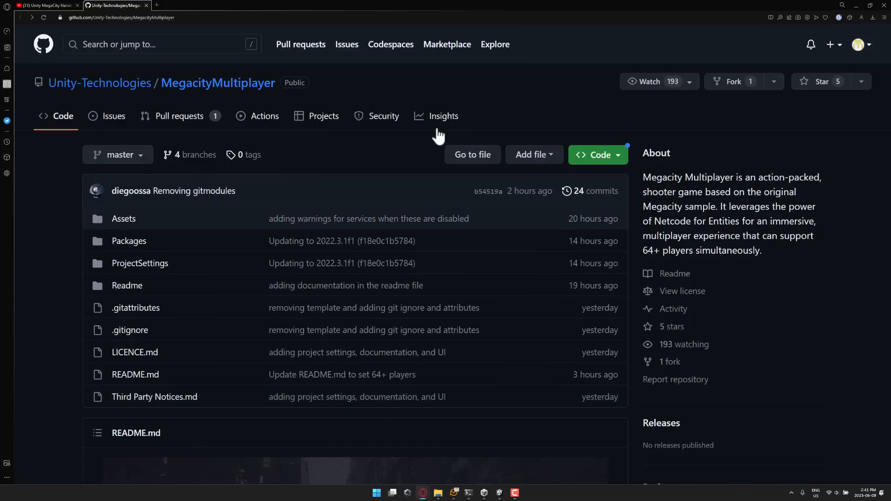
Step: Make the browser showing the GitHub repository full screen with F11
key(F11)
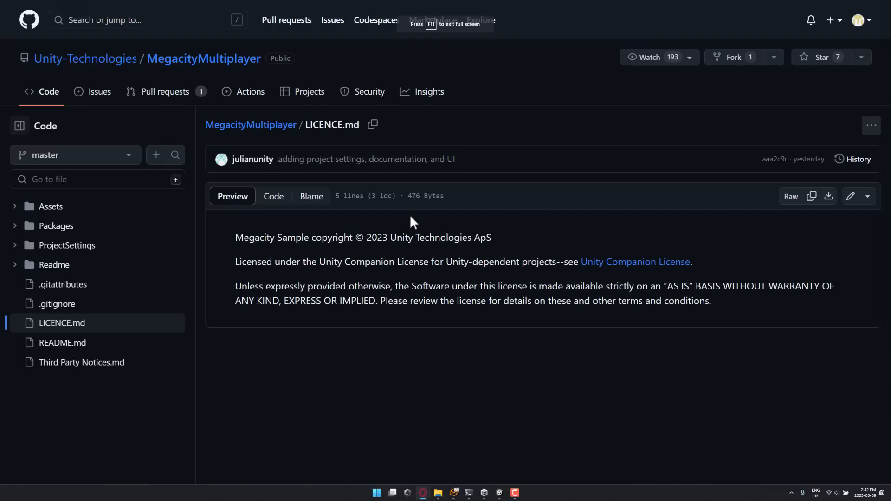
mouse_move(312, 260)
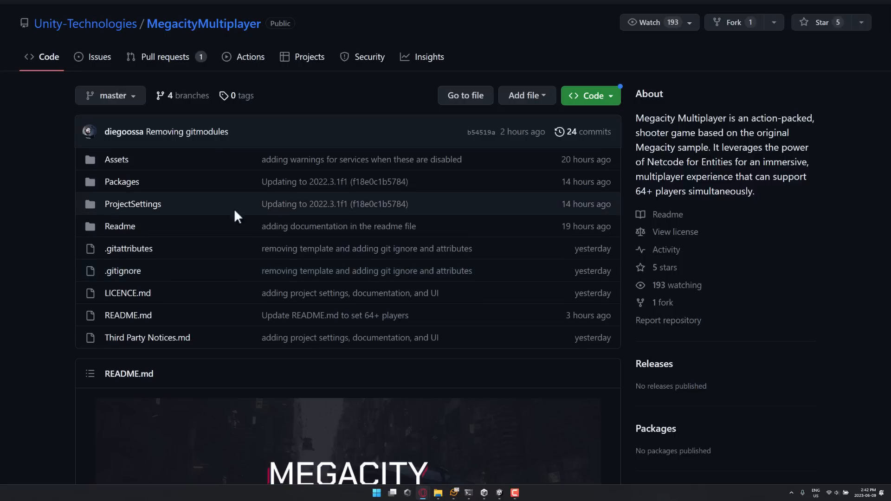
Step: Scroll through the README Contents and Overview, past the players-per-session point
scroll(down, 3)
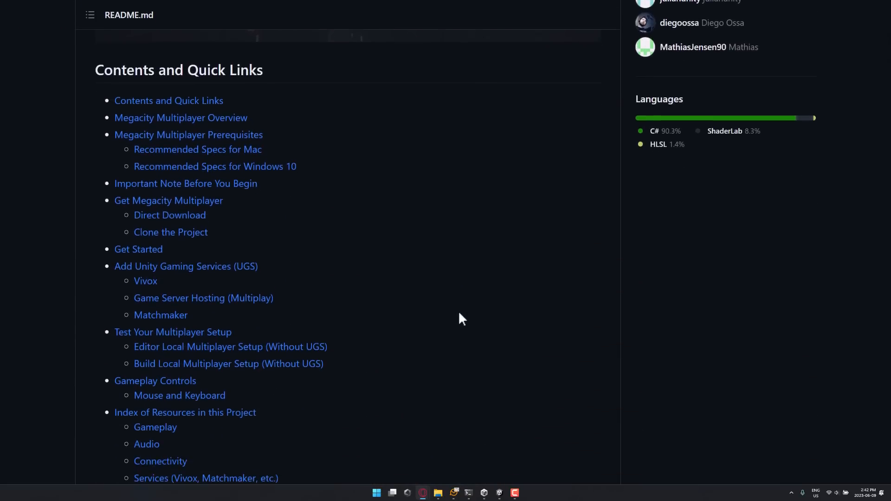
scroll(down, 3)
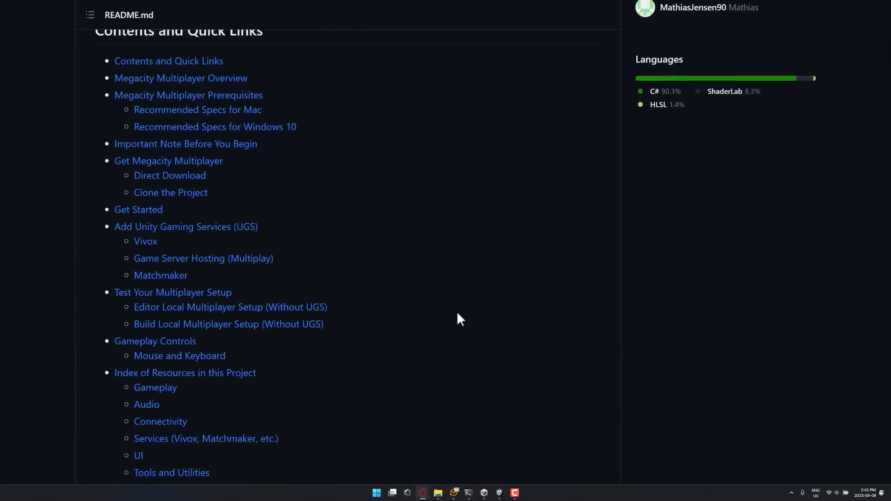
scroll(down, 3)
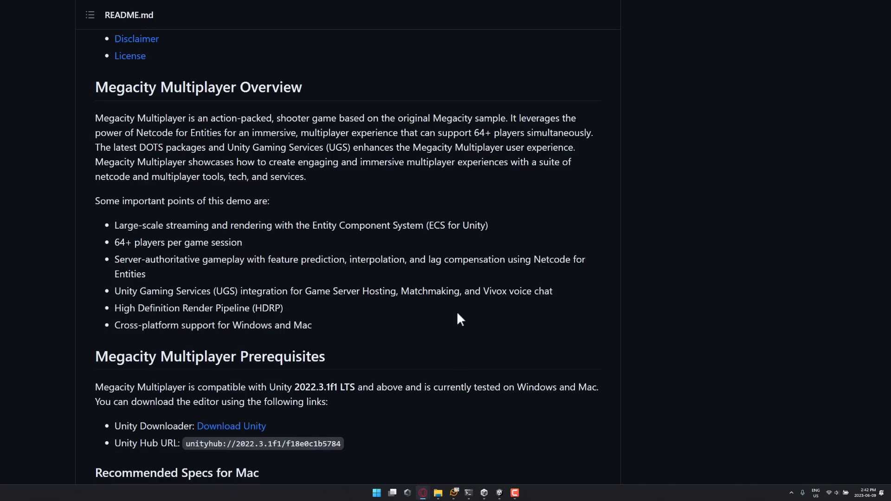
scroll(down, 3)
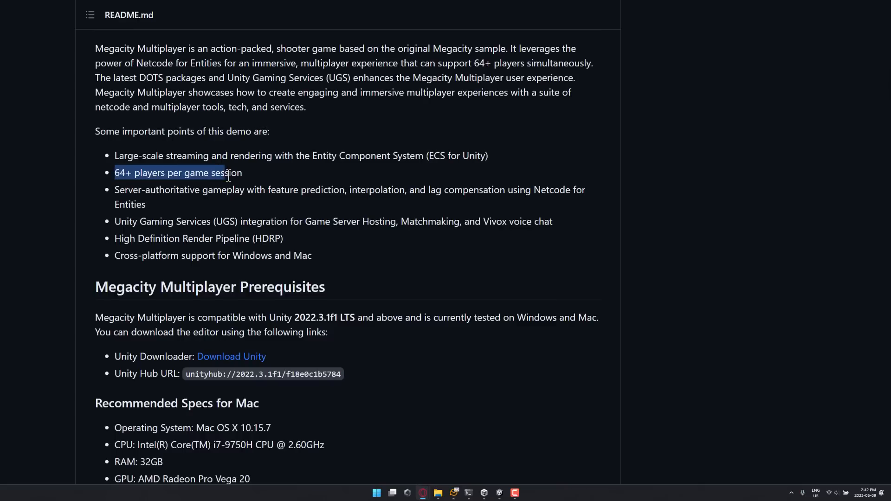
click(133, 188)
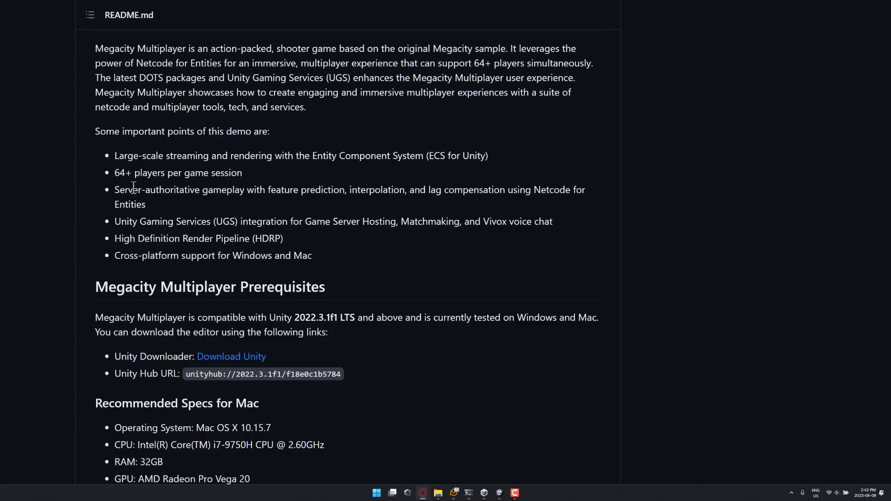
scroll(down, 3)
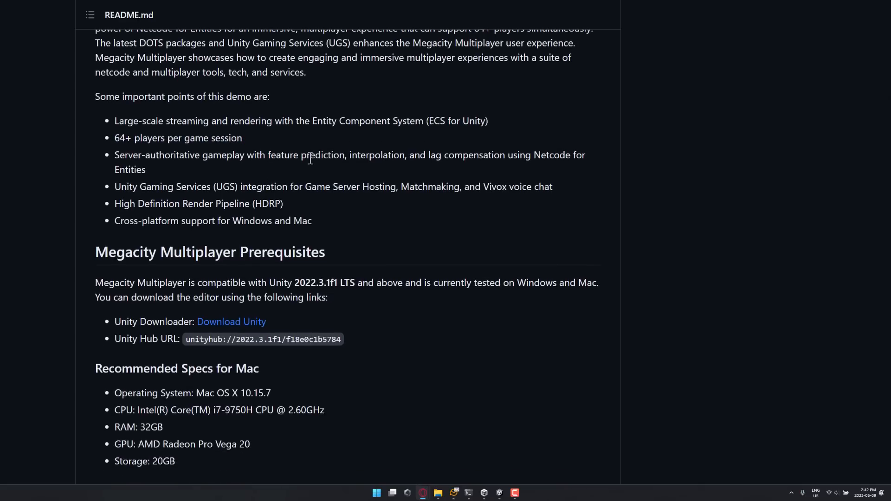
mouse_move(66, 181)
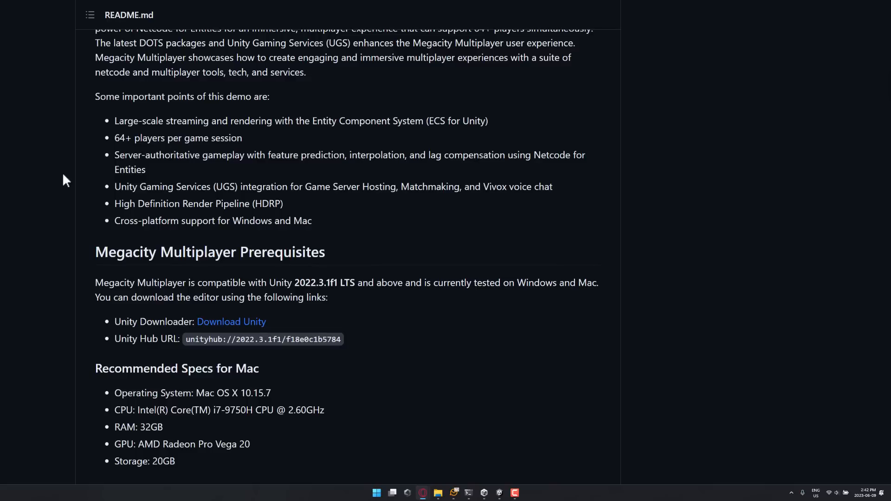
Step: Highlight Netcode for Entities and Unity Gaming Services in the feature list
drag(509, 154, 146, 169)
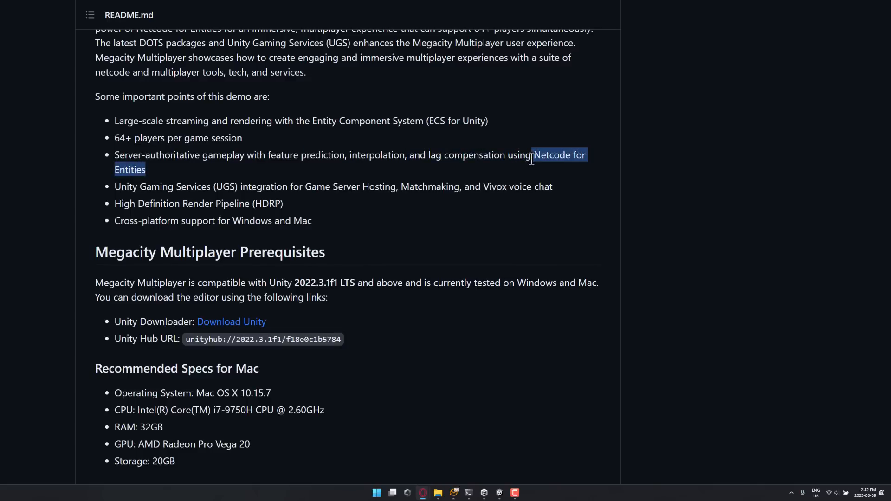
click(326, 170)
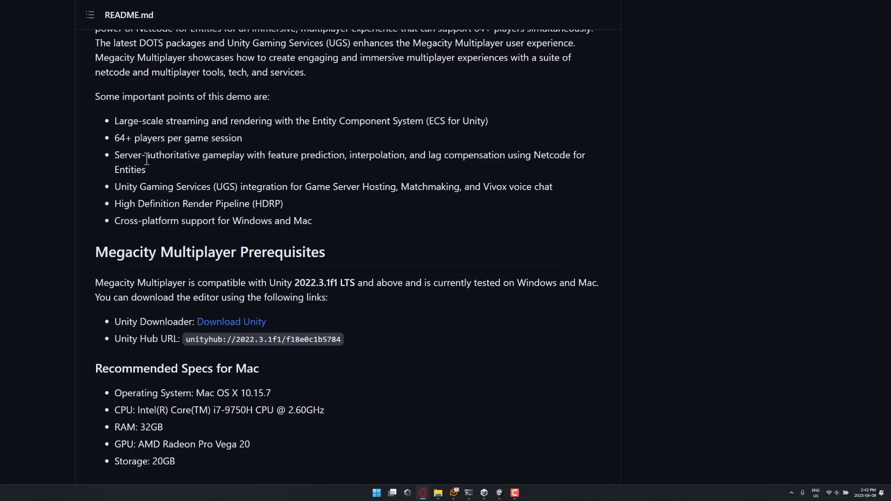
scroll(down, 3)
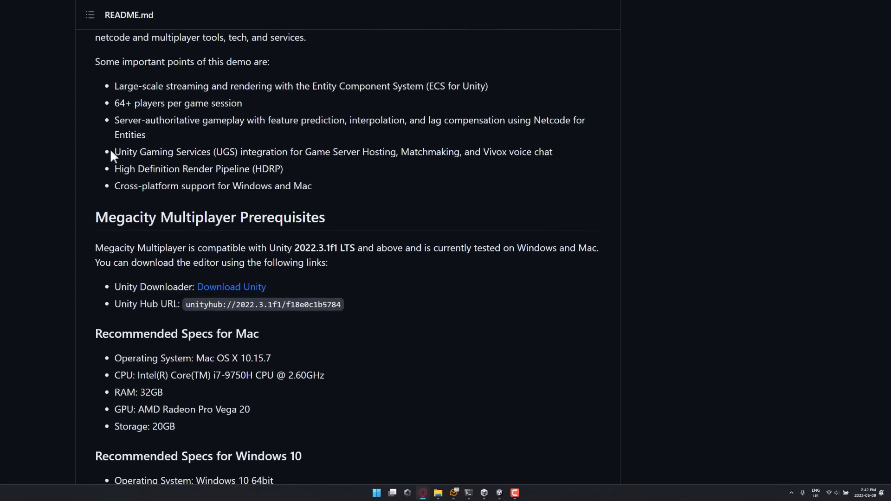
drag(114, 152, 233, 152)
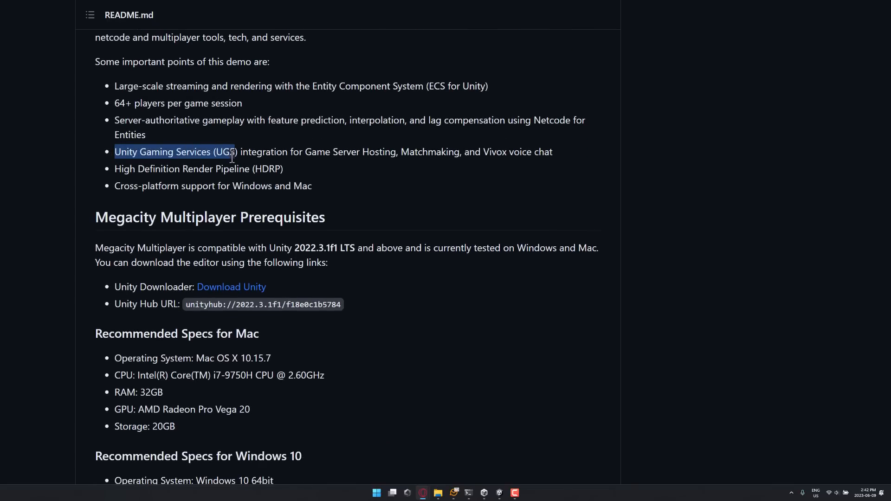
click(425, 153)
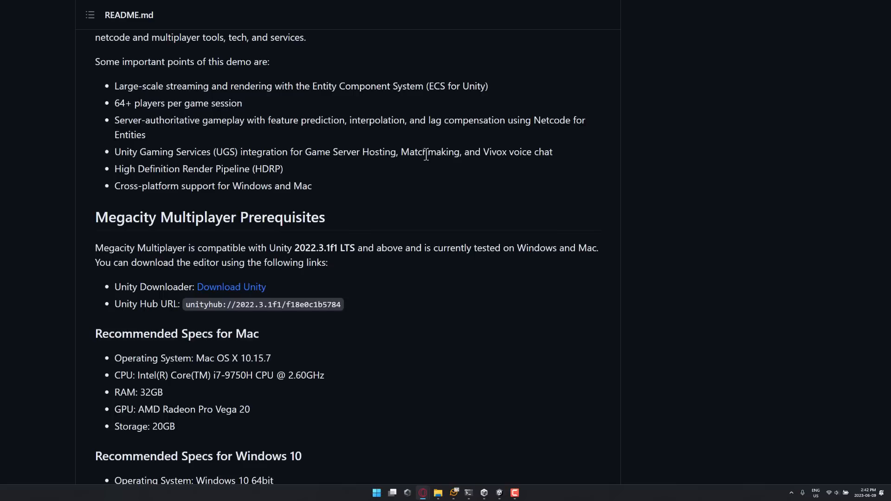
scroll(down, 3)
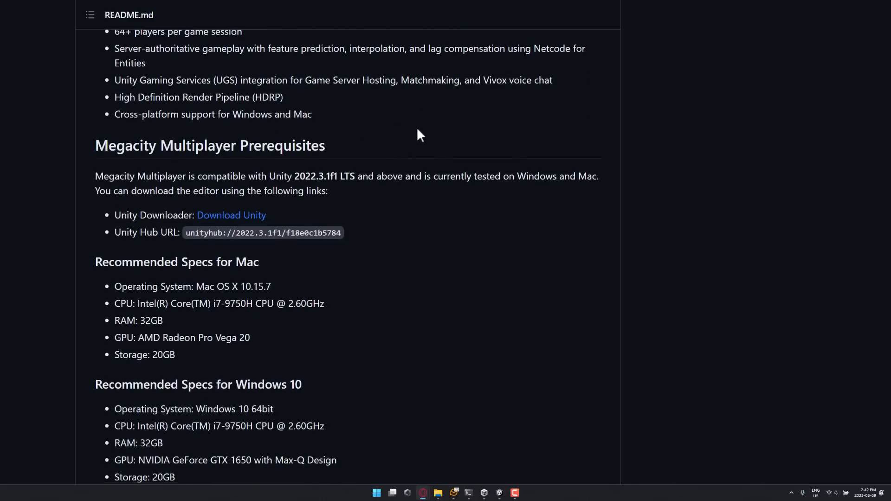
scroll(down, 3)
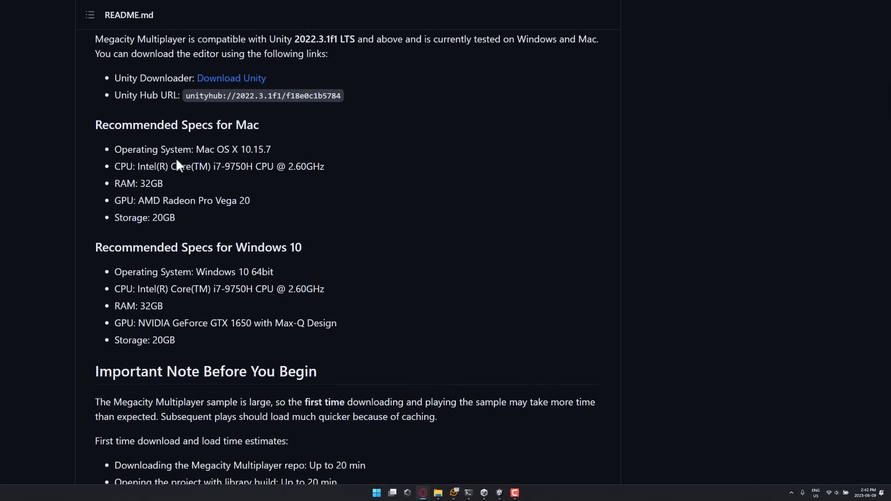
Step: Highlight the required Unity version and the four first-time load estimates in Prerequisites
drag(237, 96, 271, 96)
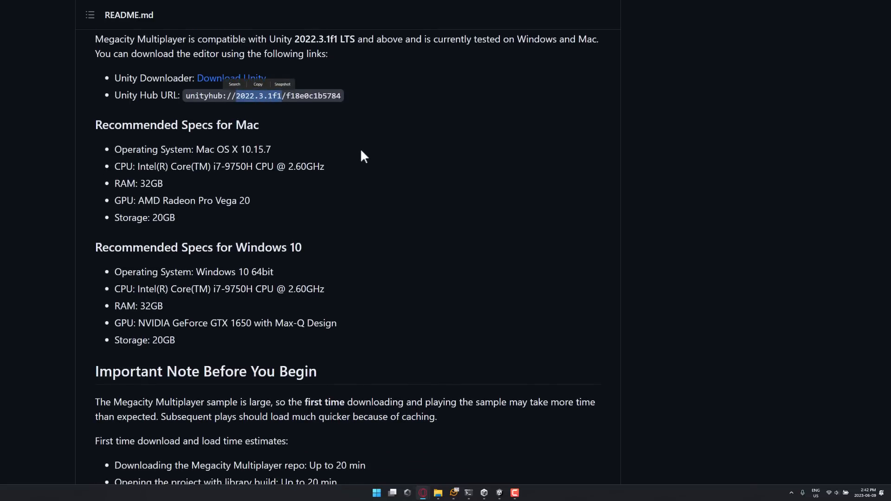
scroll(down, 3)
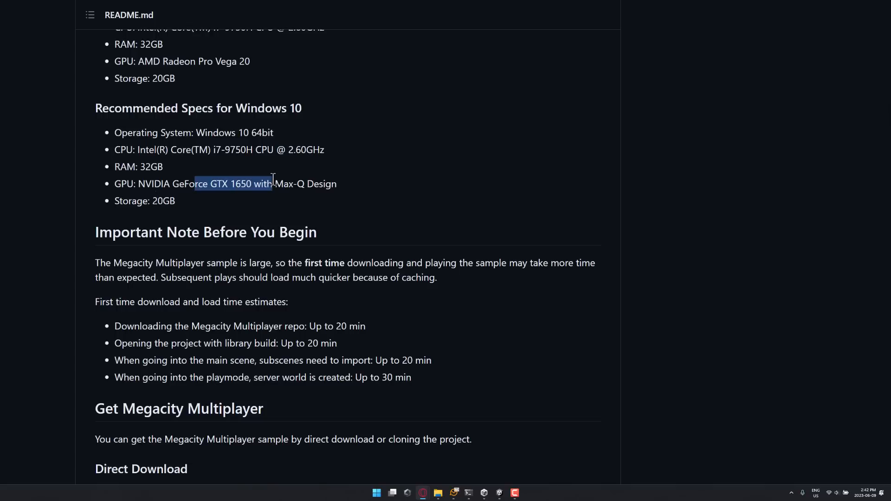
click(357, 164)
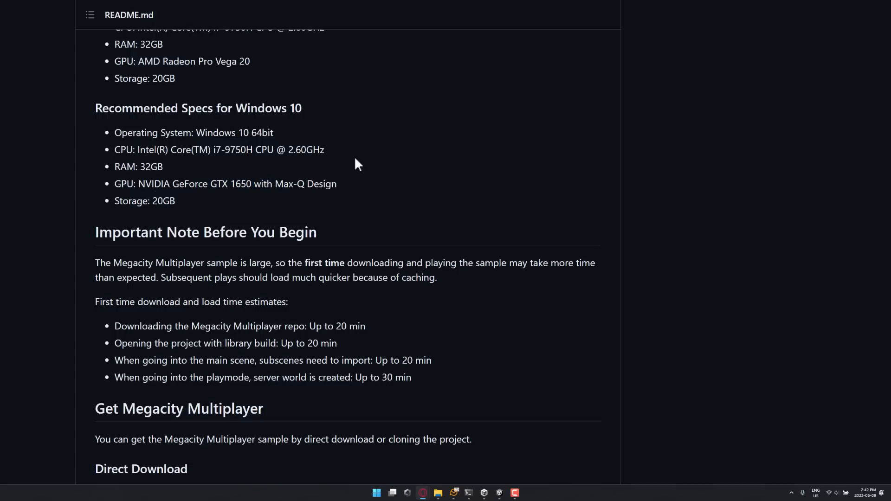
scroll(down, 3)
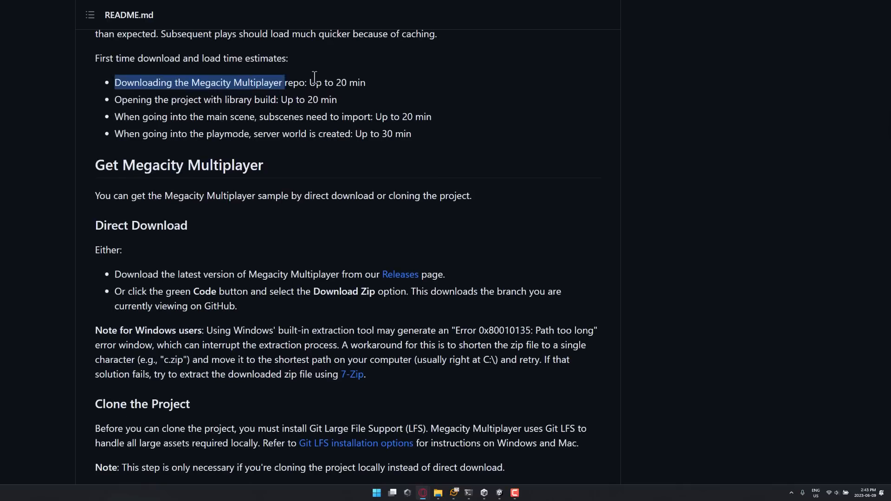
drag(312, 77, 412, 134)
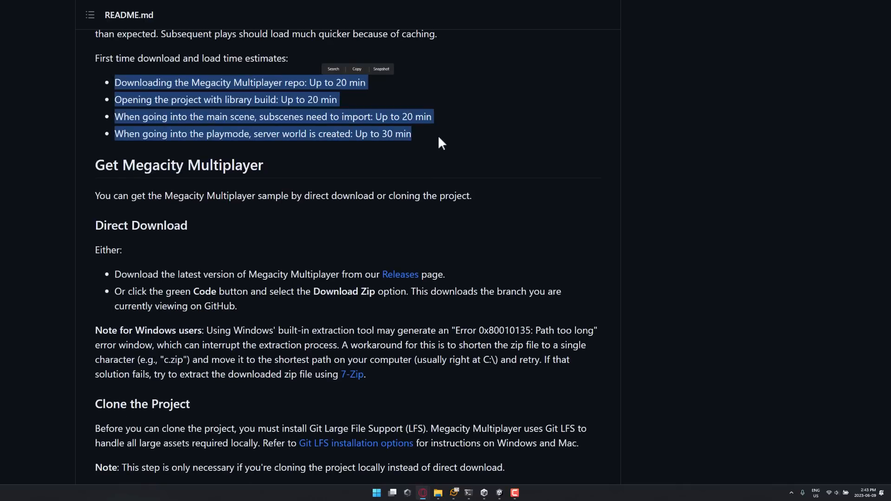
scroll(down, 3)
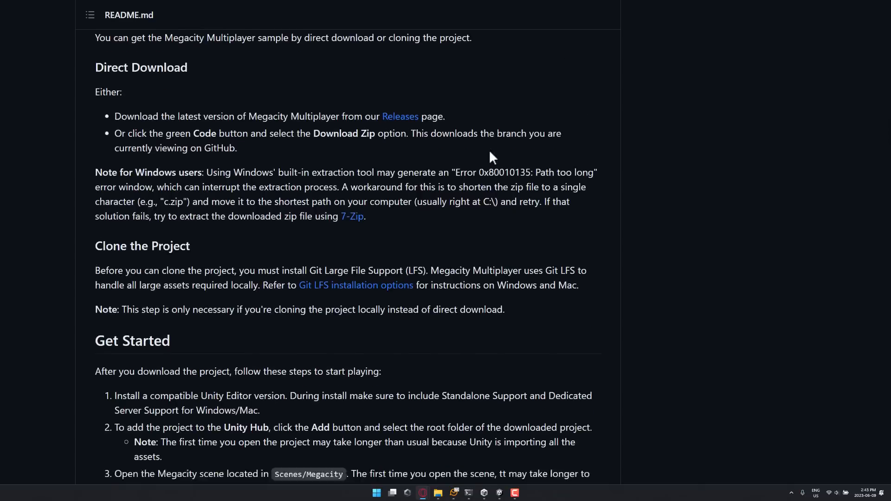
scroll(down, 3)
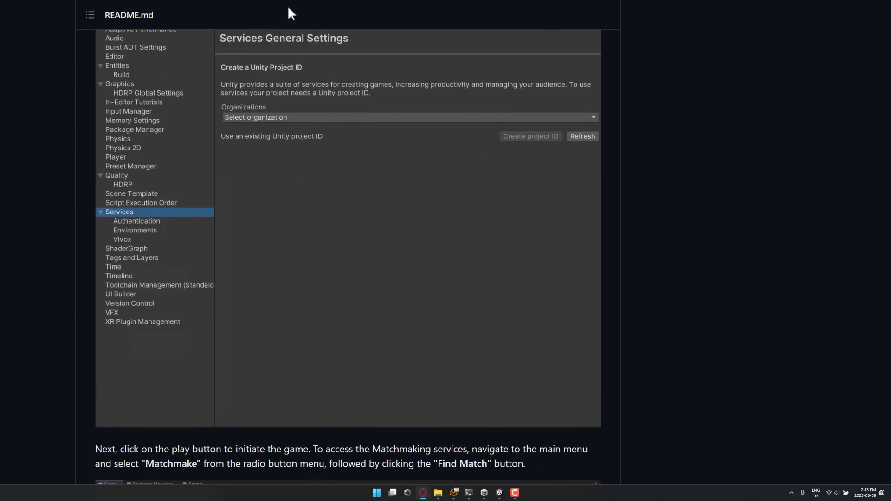
scroll(down, 3)
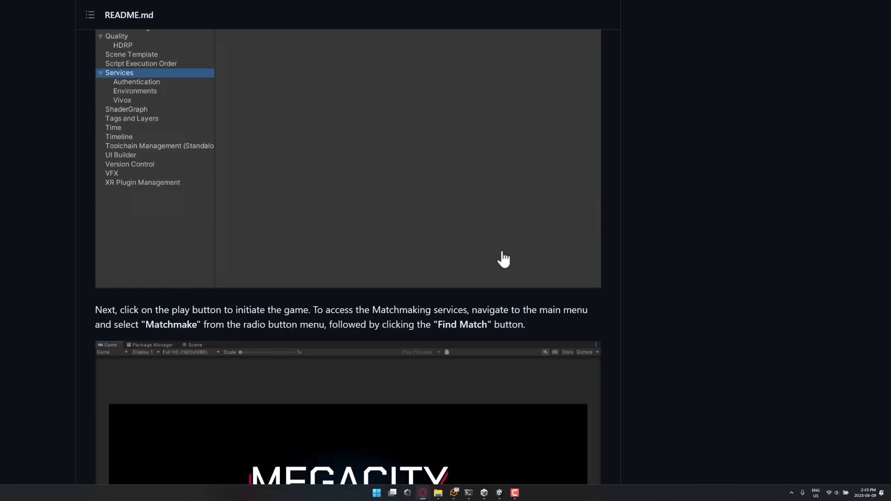
scroll(down, 3)
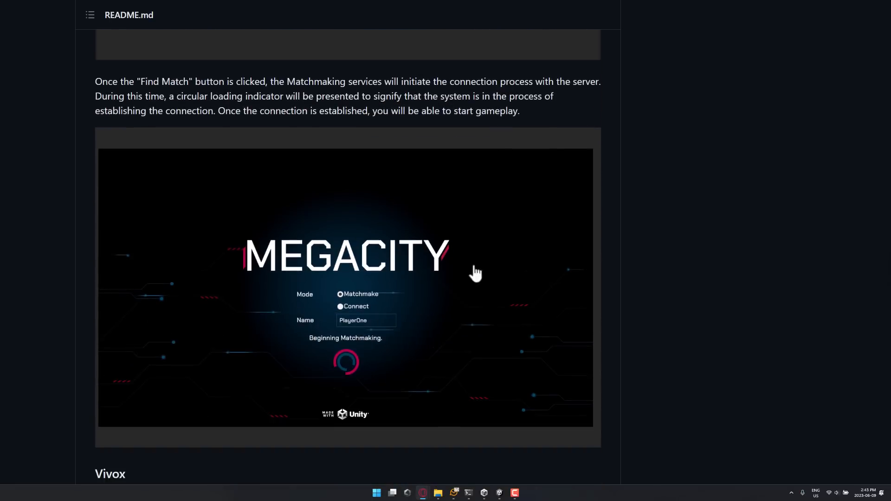
scroll(down, 3)
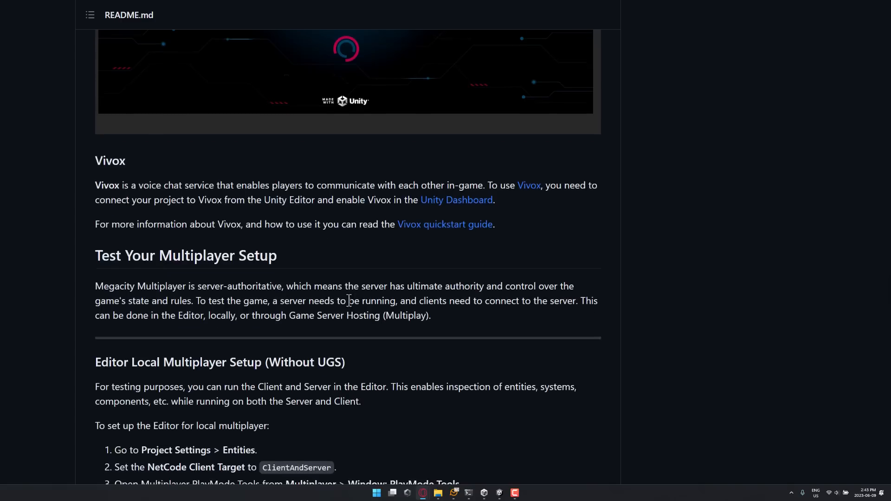
scroll(down, 3)
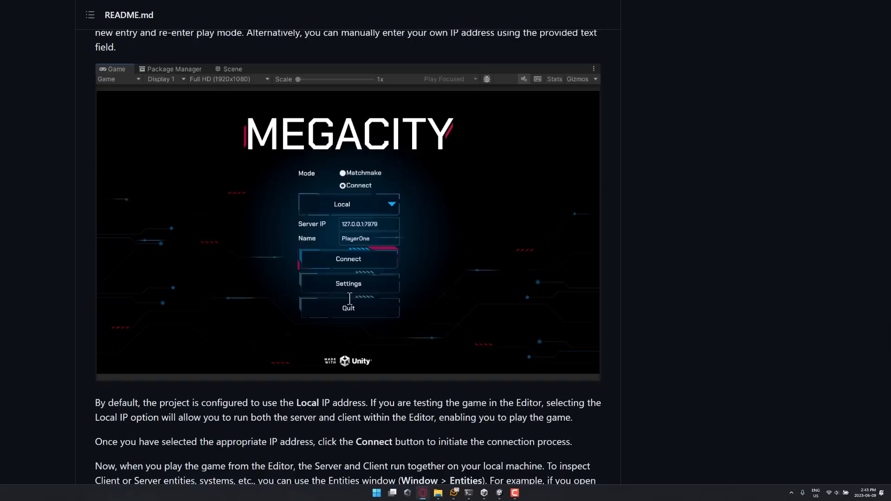
scroll(down, 3)
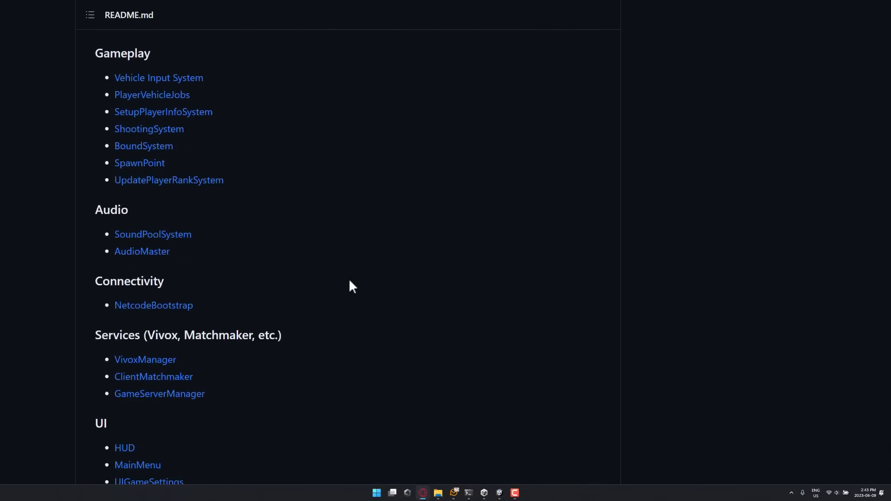
mouse_move(319, 143)
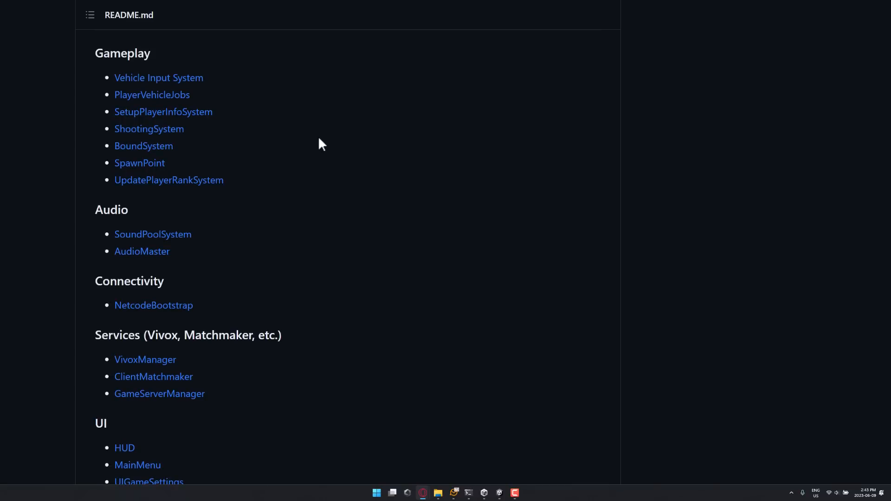
mouse_move(165, 91)
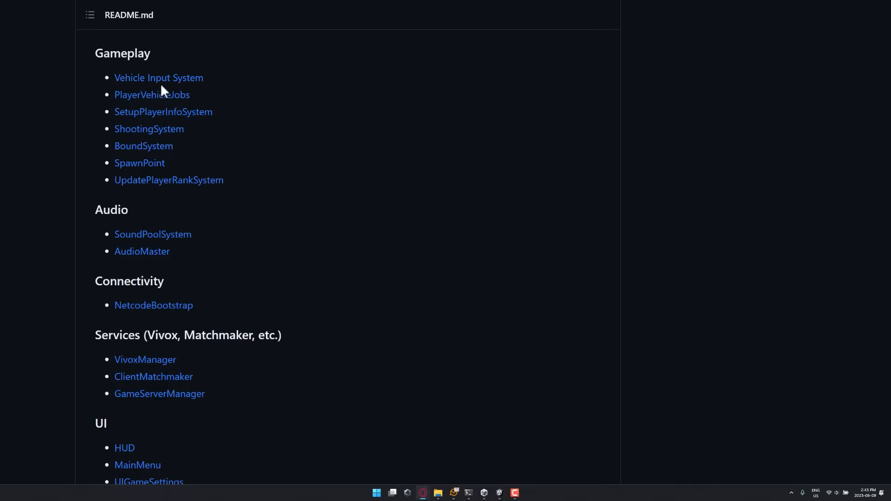
mouse_move(161, 100)
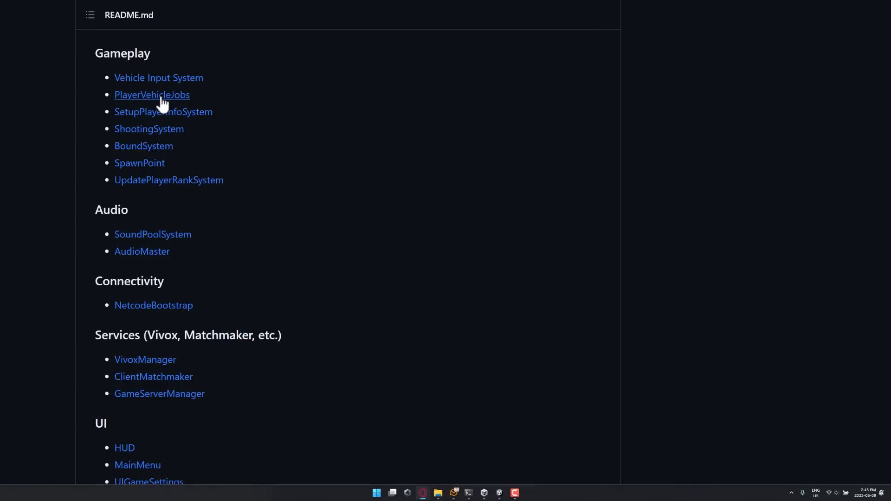
mouse_move(119, 184)
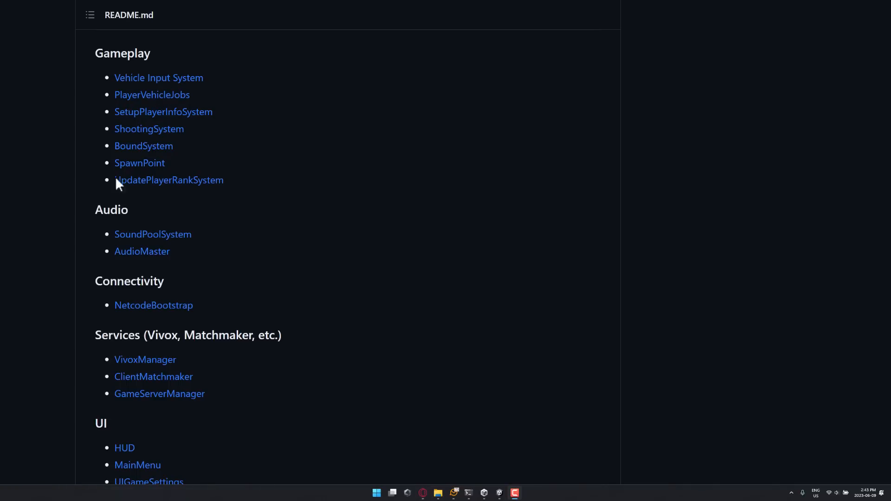
Step: Scroll to the README's end and back up to Index of Resources
scroll(down, 3)
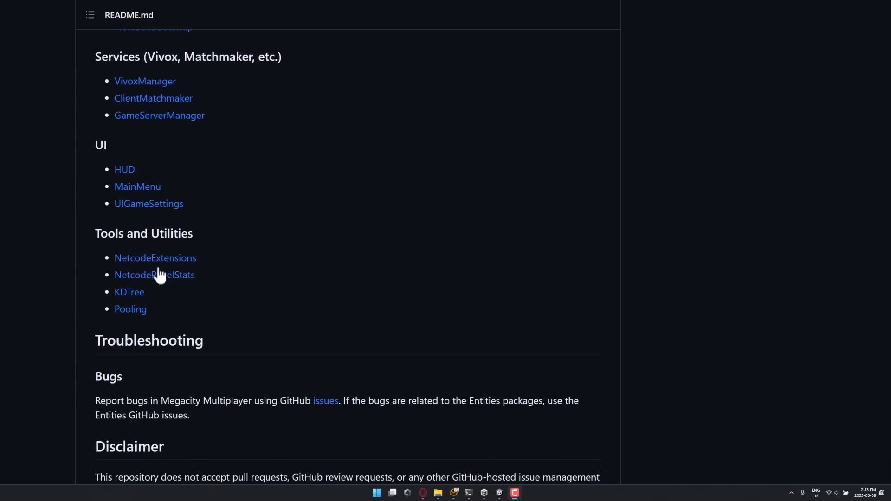
scroll(up, 3)
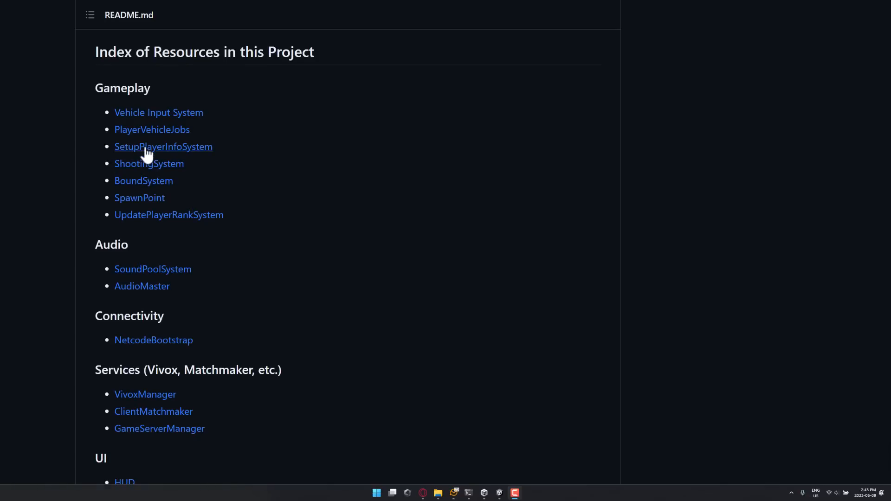
Step: Open PlayerVehicleJobs.cs from the Gameplay list and read its roll, braking and thrust jobs
click(163, 147)
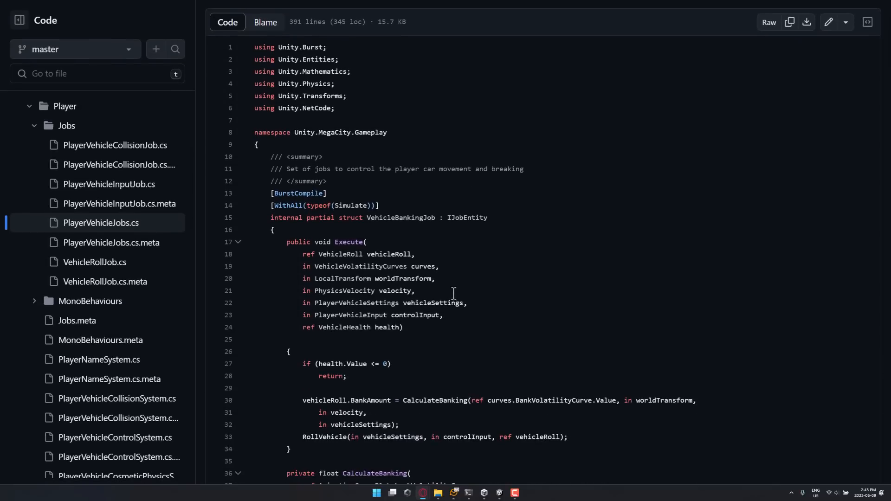
scroll(down, 3)
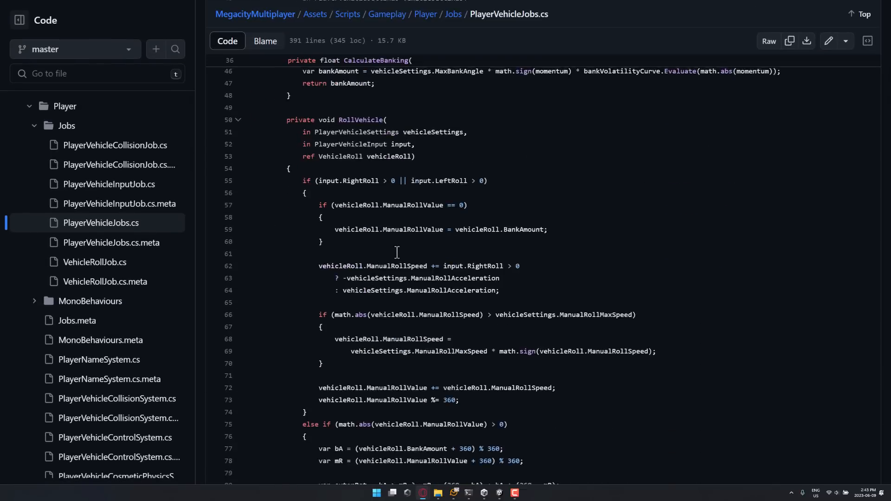
scroll(down, 3)
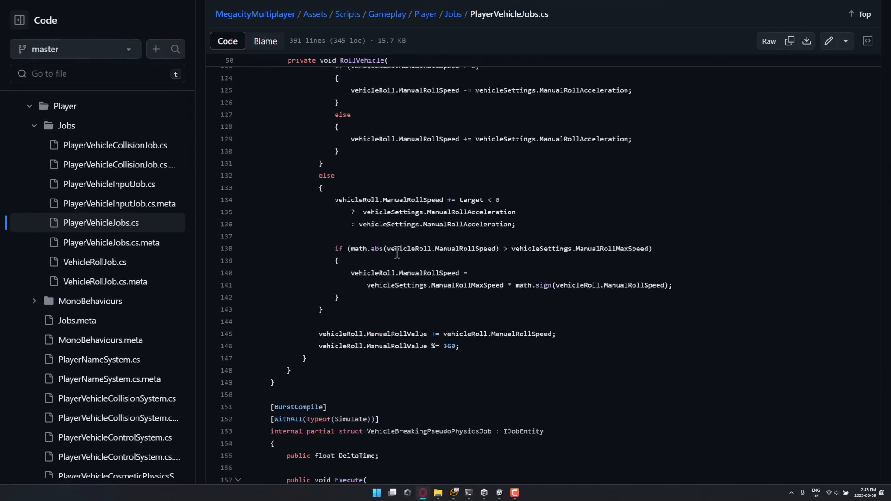
scroll(down, 3)
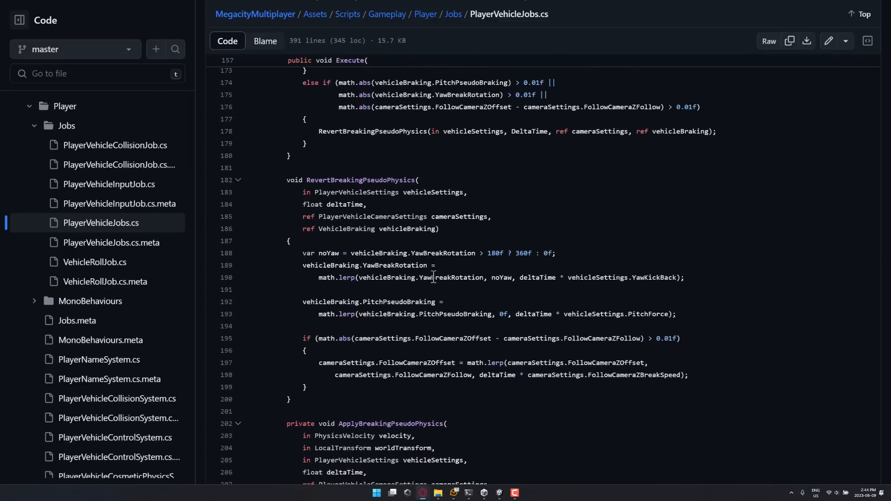
scroll(down, 3)
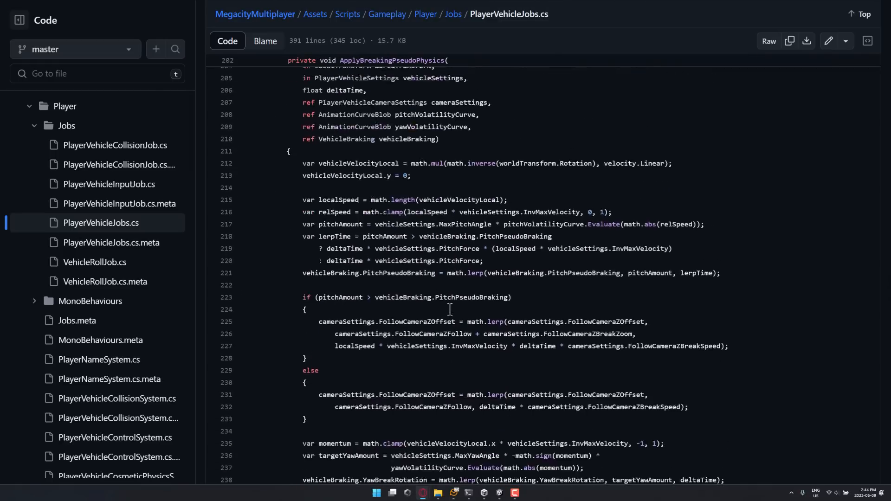
scroll(down, 3)
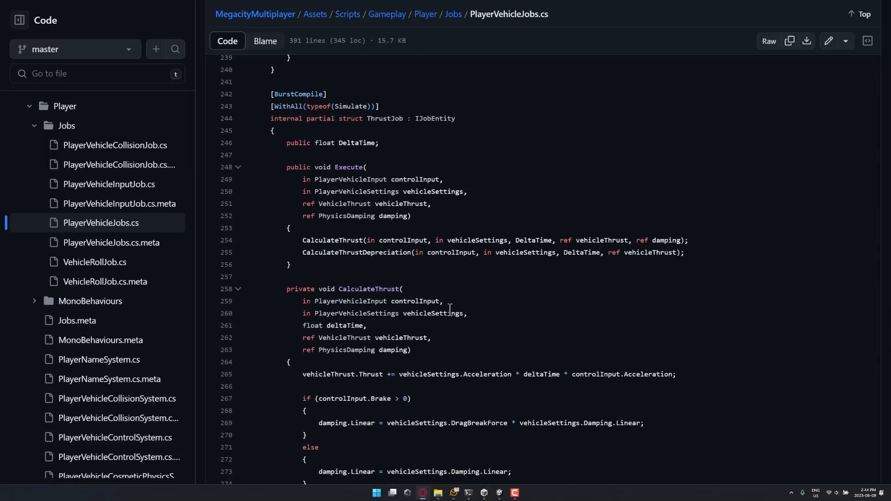
double_click(298, 94)
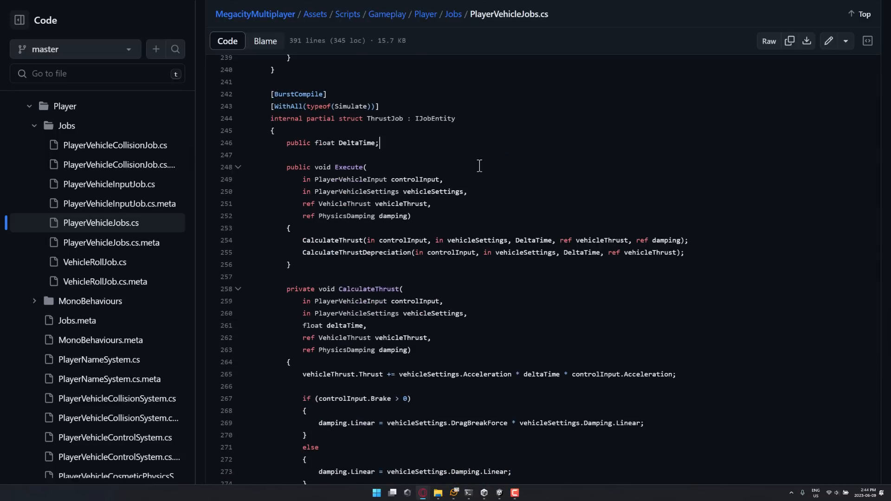
scroll(down, 3)
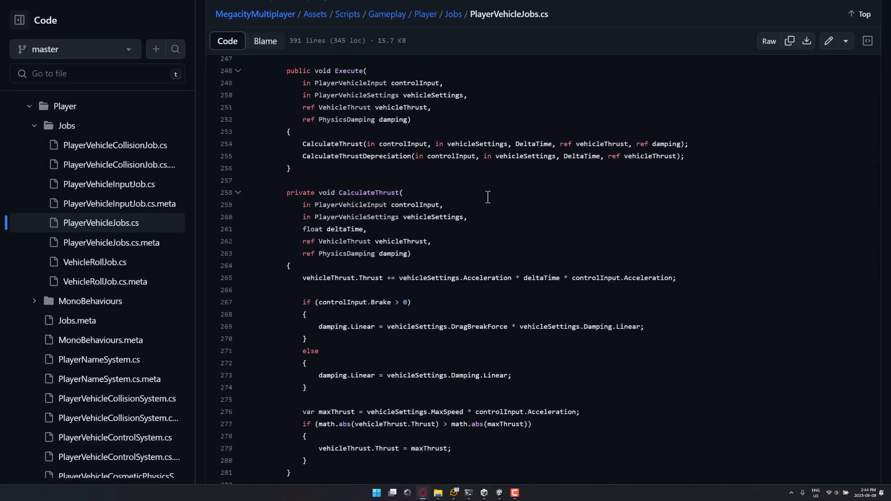
scroll(down, 3)
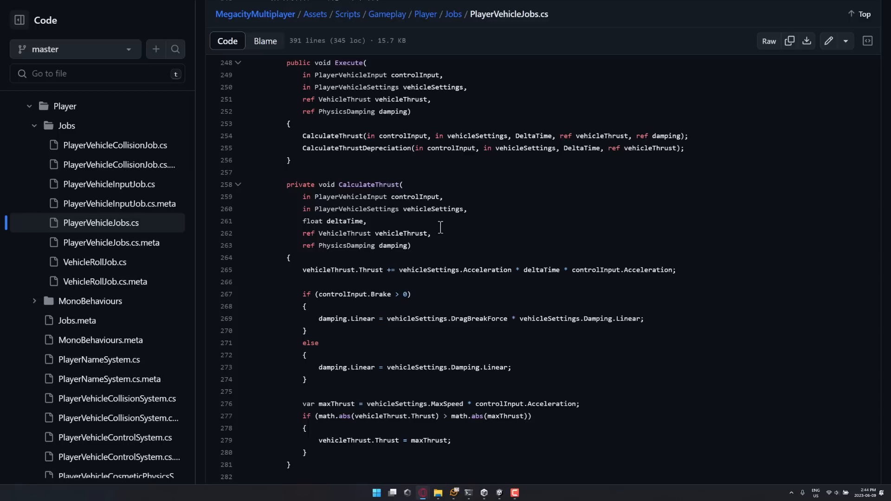
scroll(down, 3)
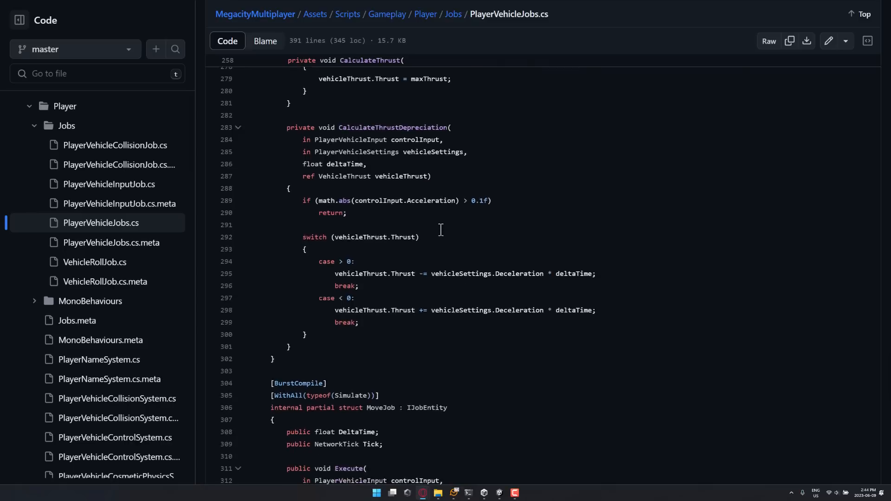
scroll(down, 3)
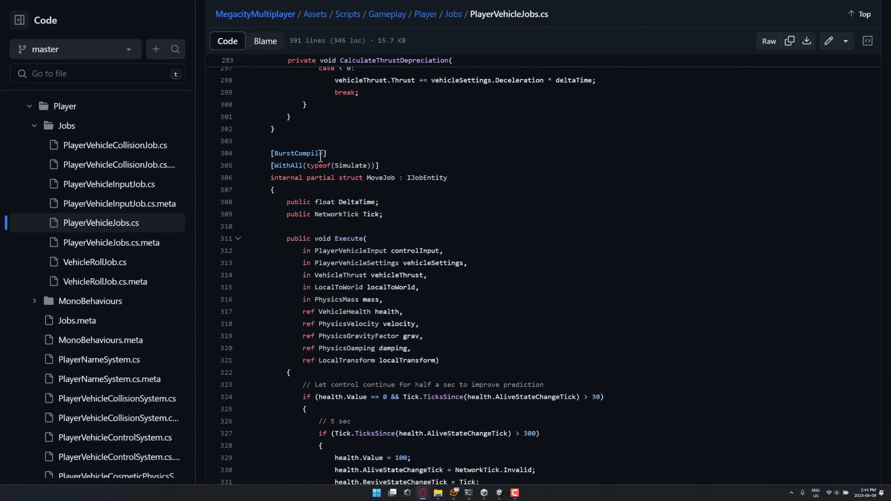
scroll(down, 3)
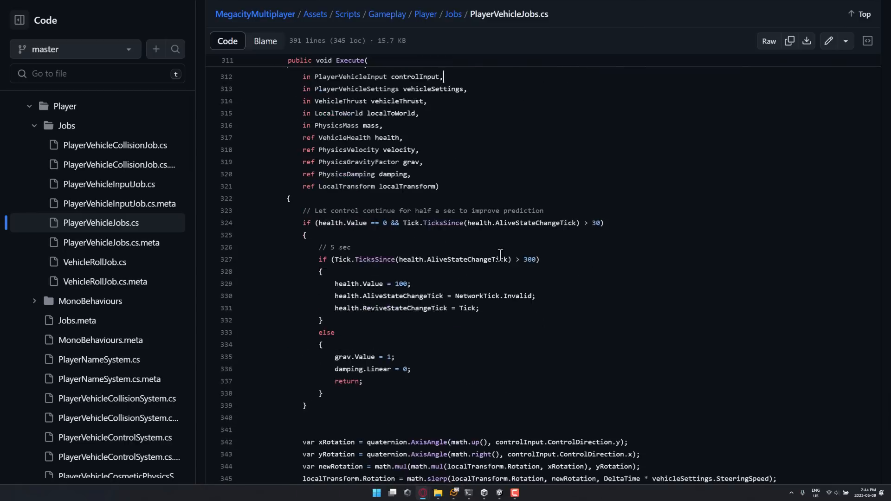
scroll(down, 3)
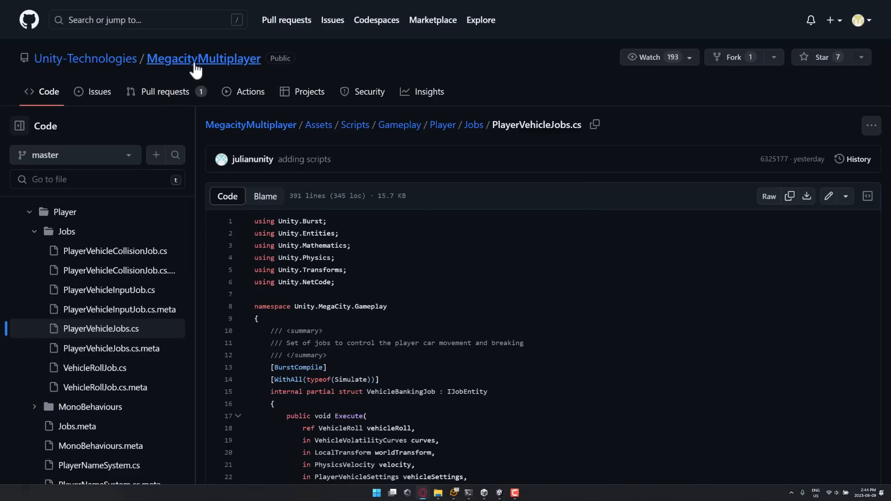
Step: Return to the MegacityMultiplayer home page via the breadcrumb repository name
click(203, 58)
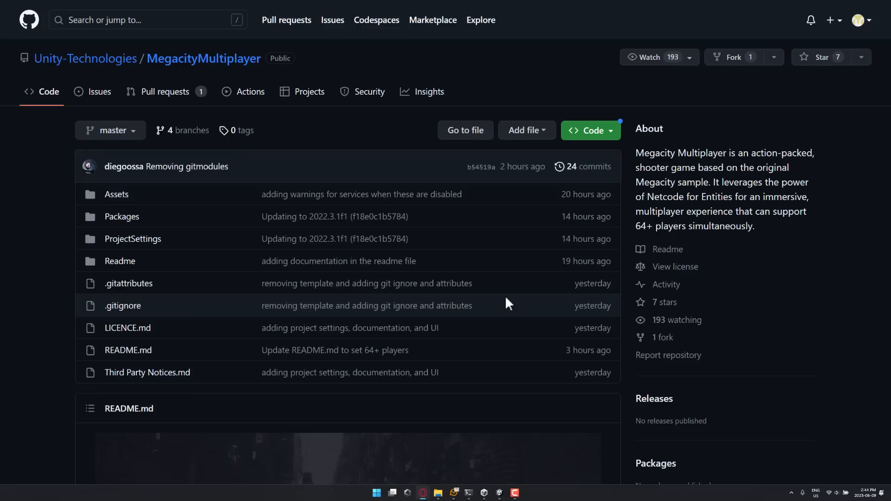
mouse_move(479, 421)
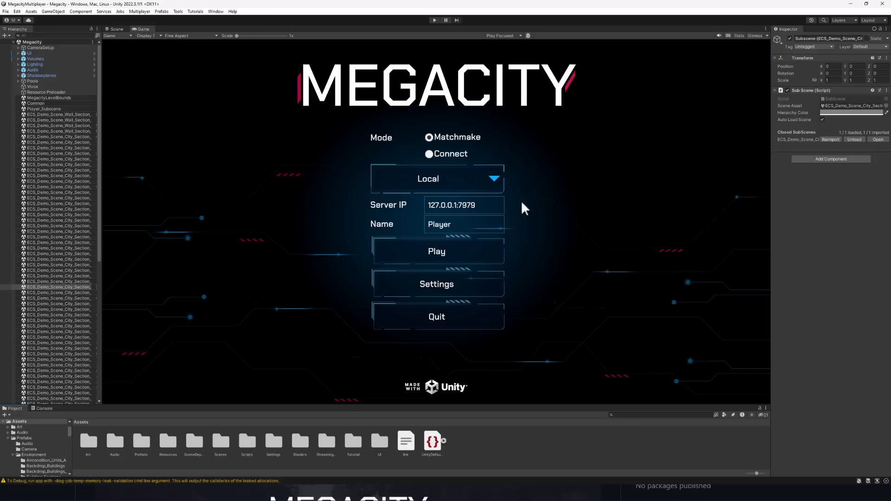
mouse_move(587, 149)
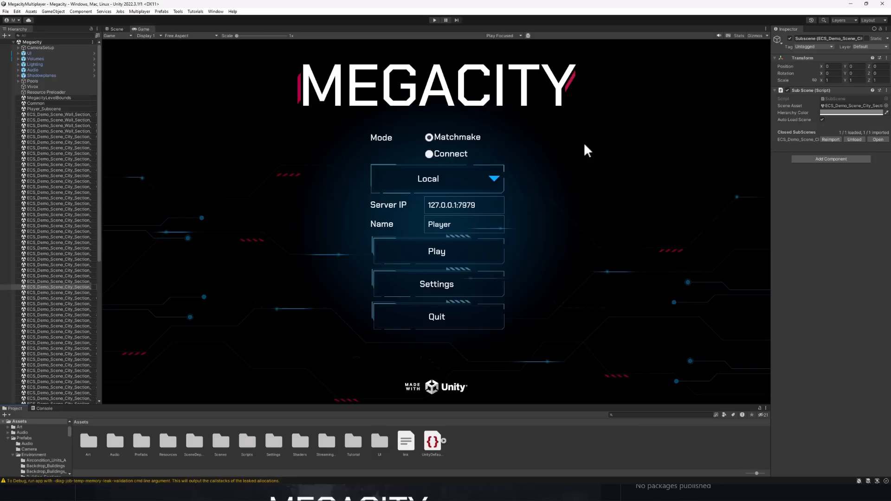